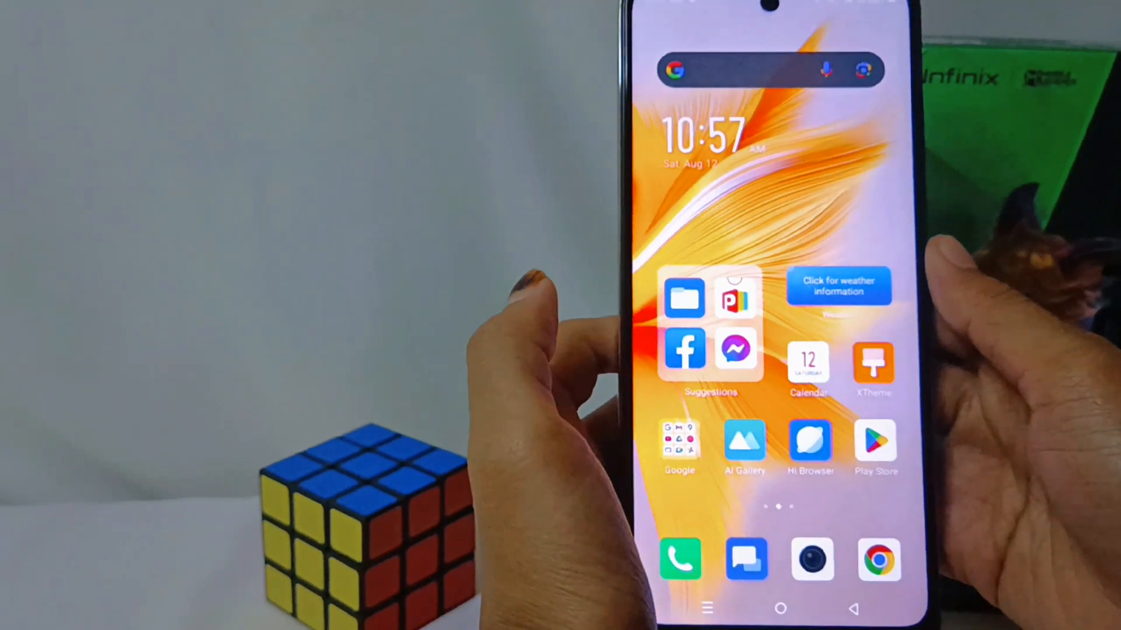
Reach the Privacy page in Settings, showing the 99% privacy analysis score
scroll(left, 3)
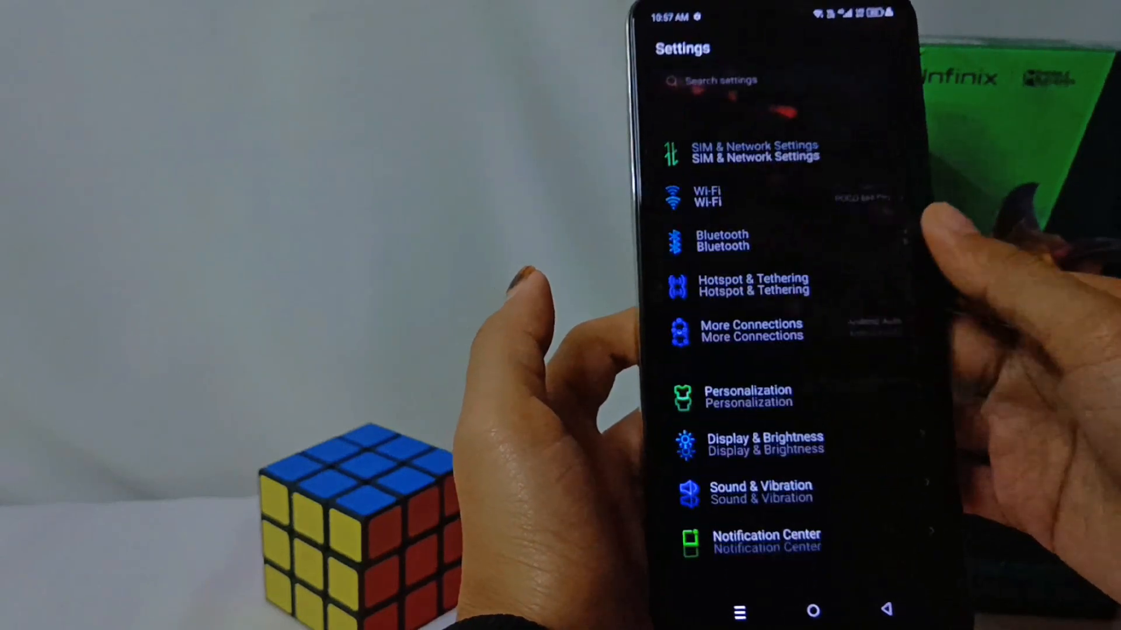
scroll(up, 3)
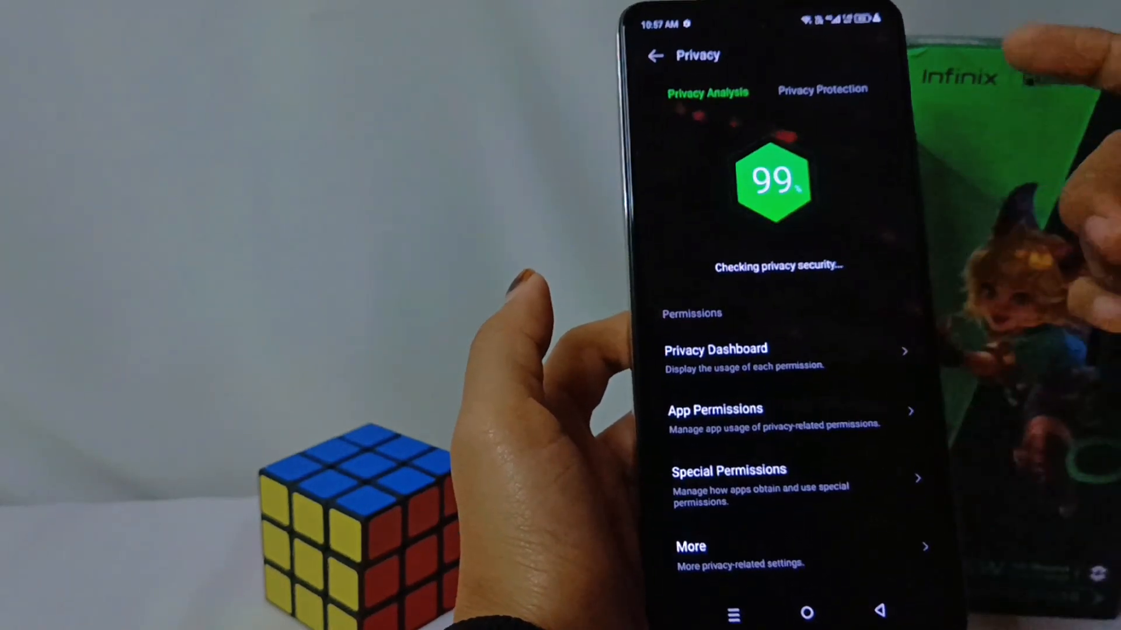
Enter XHide from Privacy Protection and set a six-digit password
click(821, 90)
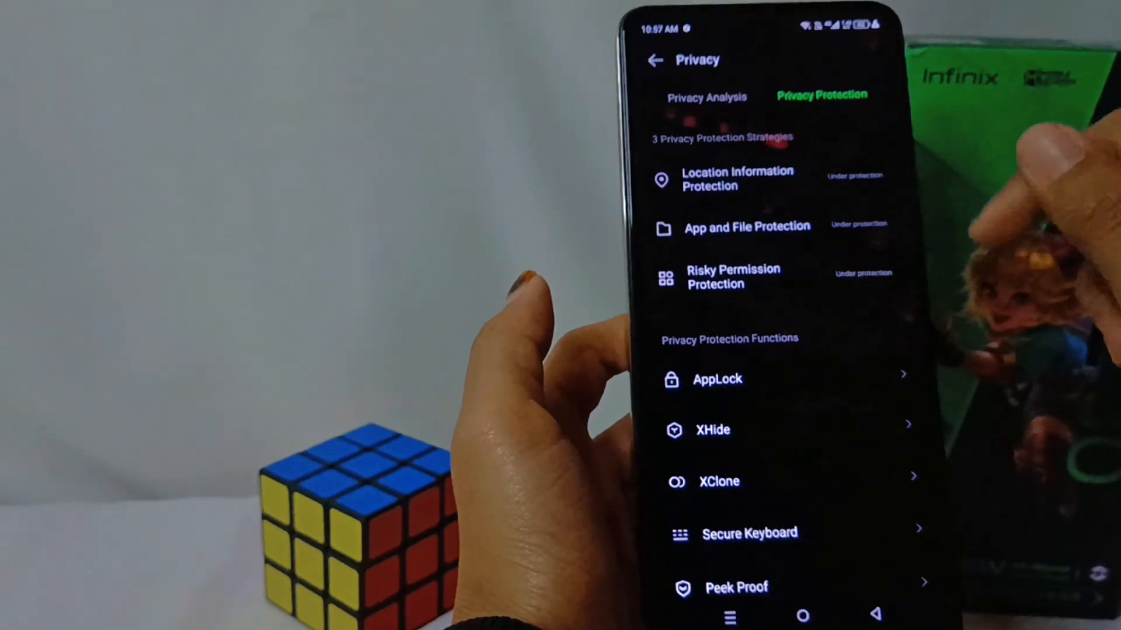
click(712, 429)
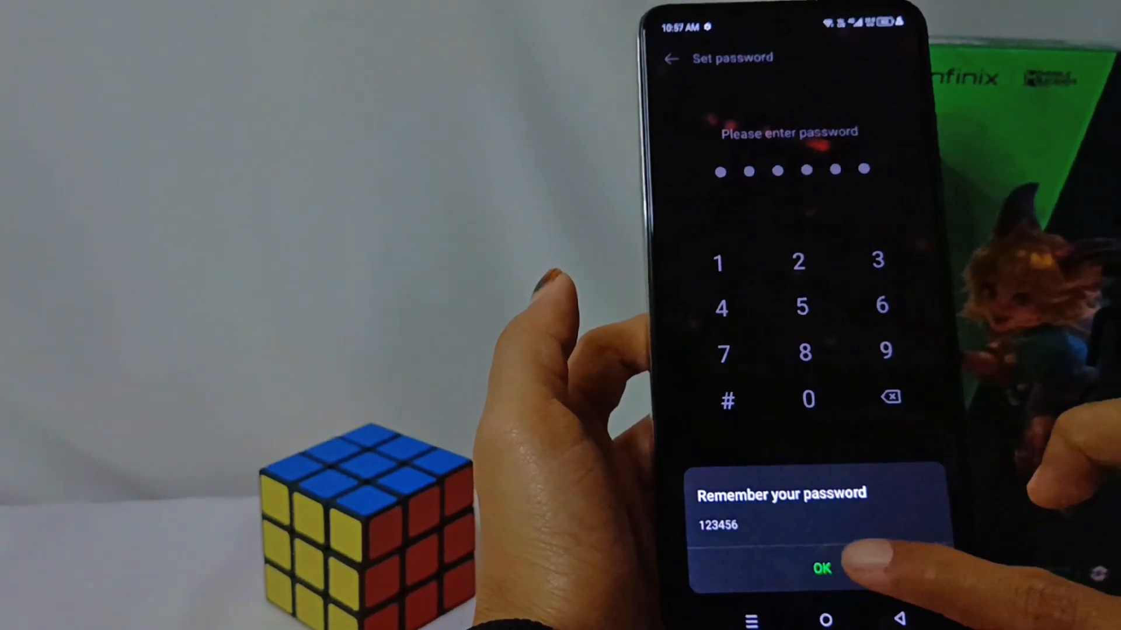
Confirm the password reminder to land on XHide's empty home categories
click(820, 566)
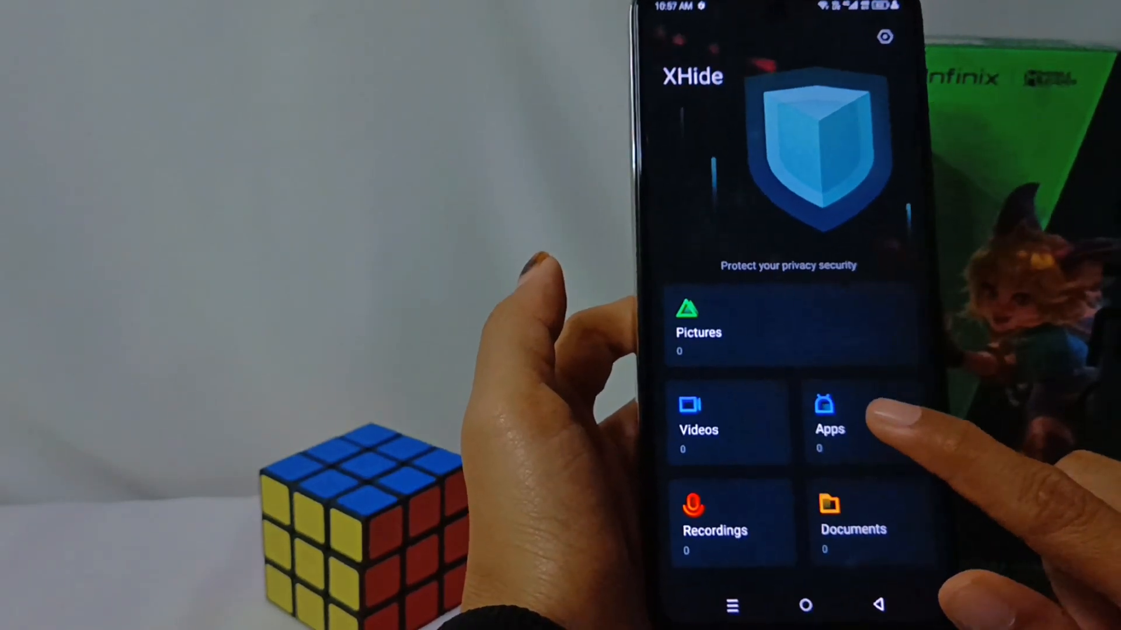
Add TikTok to XHide's hidden Apps and verify it is gone from the home screen
click(829, 422)
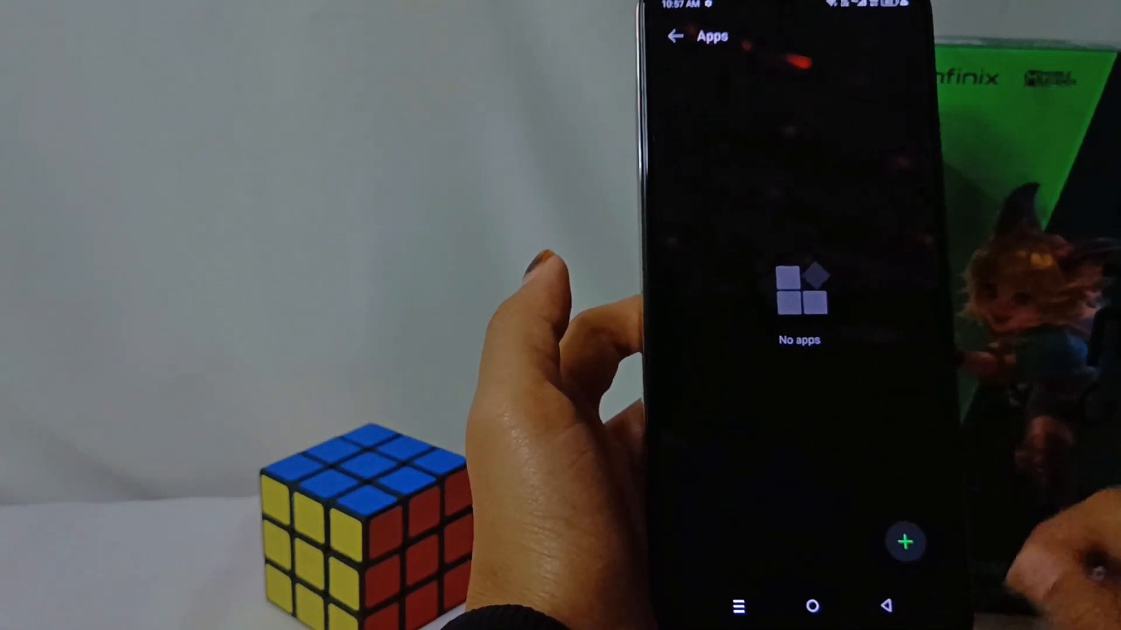
click(906, 543)
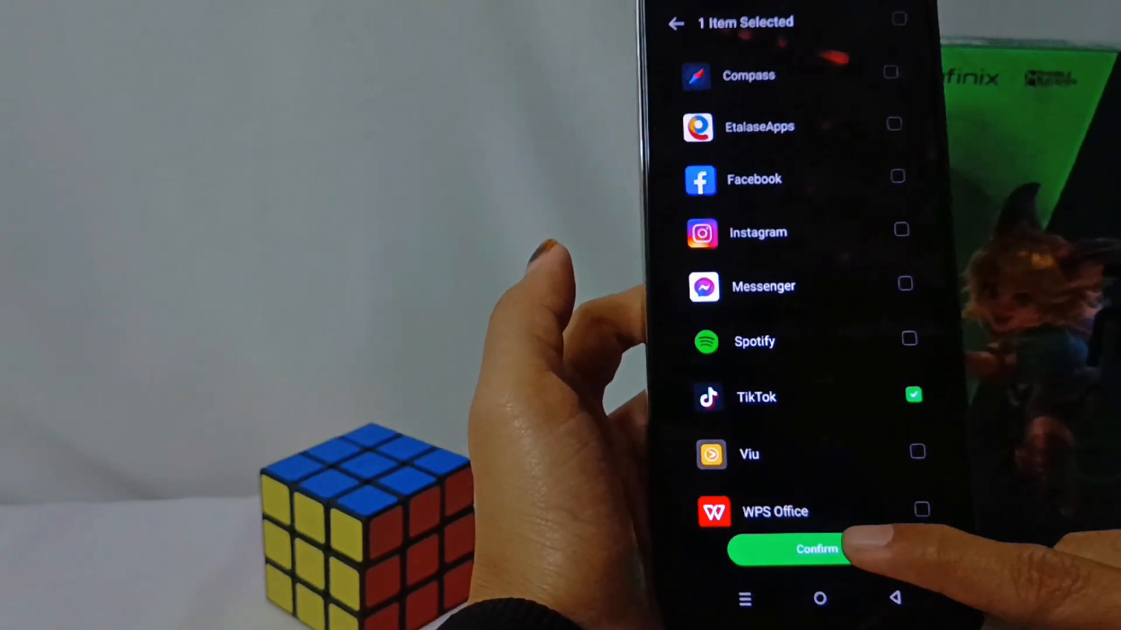
click(794, 549)
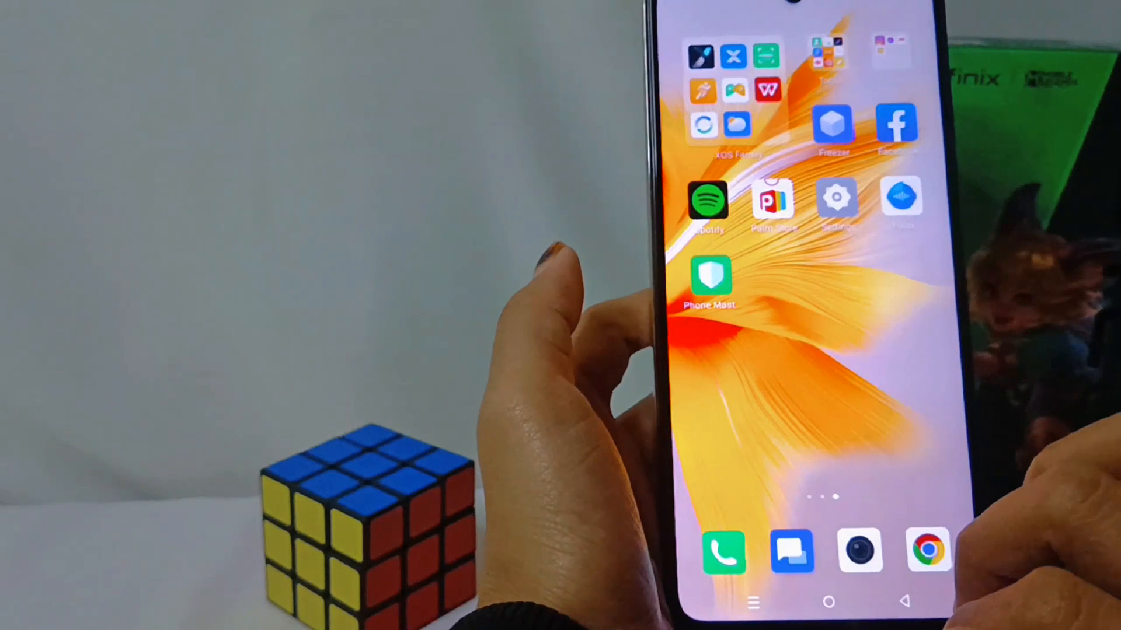
scroll(left, 3)
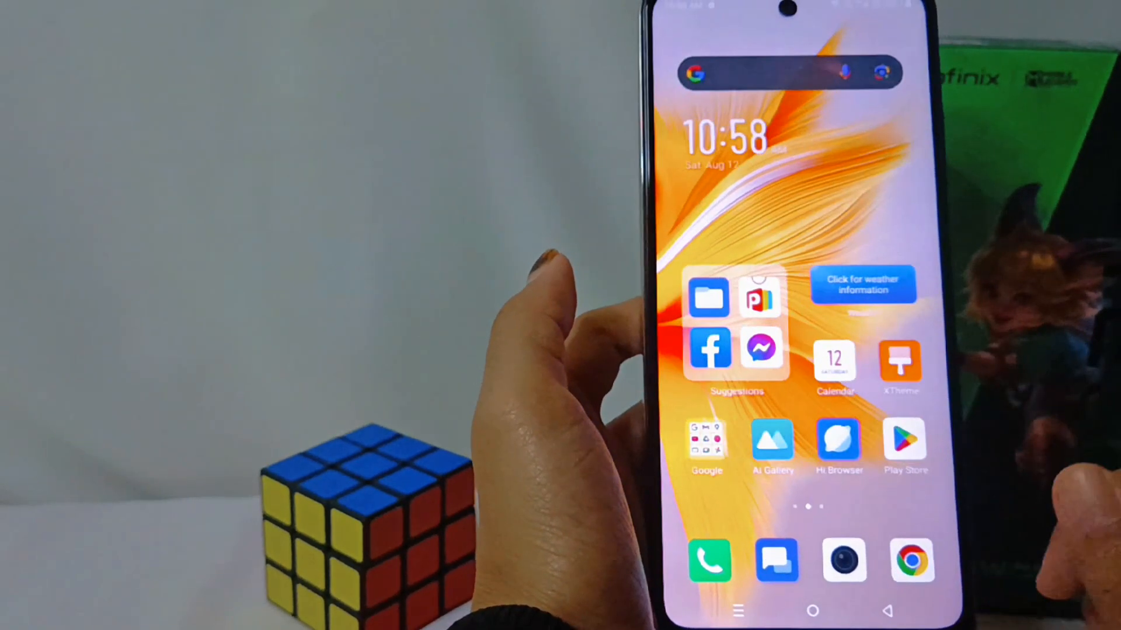